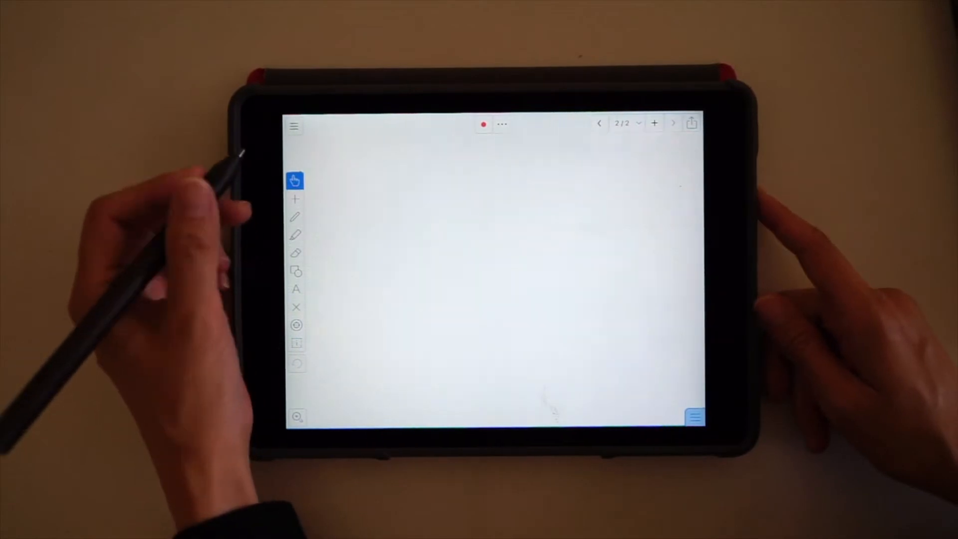
{"action": "mouse_move", "coordinate": [287, 220]}
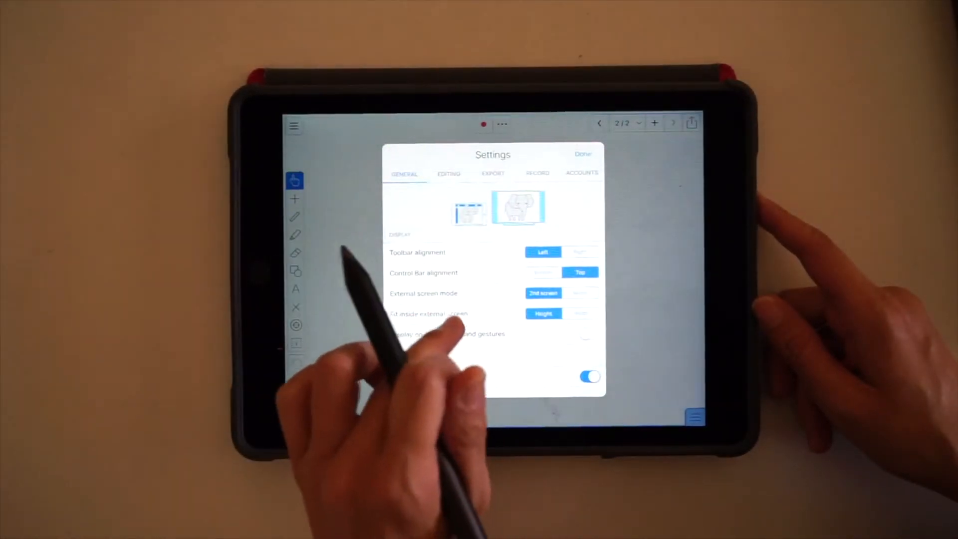
Step: Reach the Devices section of General settings and select the Wacom Stylus
{"action": "scroll", "scroll_direction": "down", "scroll_amount": 3}
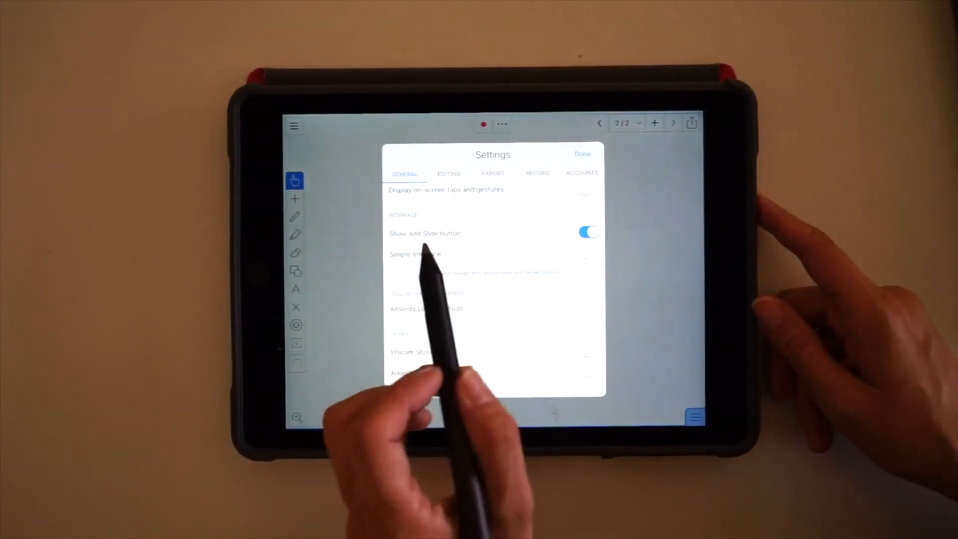
{"action": "scroll", "scroll_direction": "down", "scroll_amount": 3}
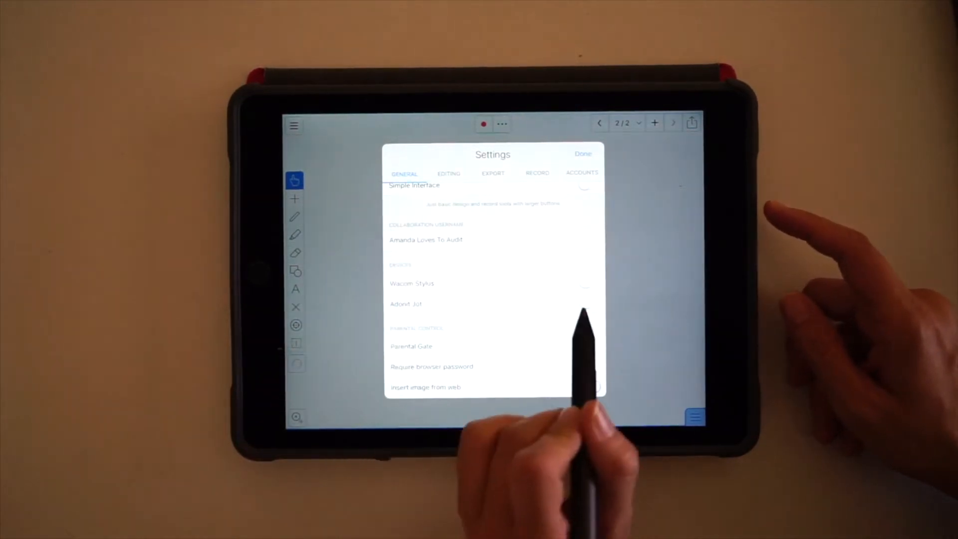
{"action": "left_click", "coordinate": [406, 304]}
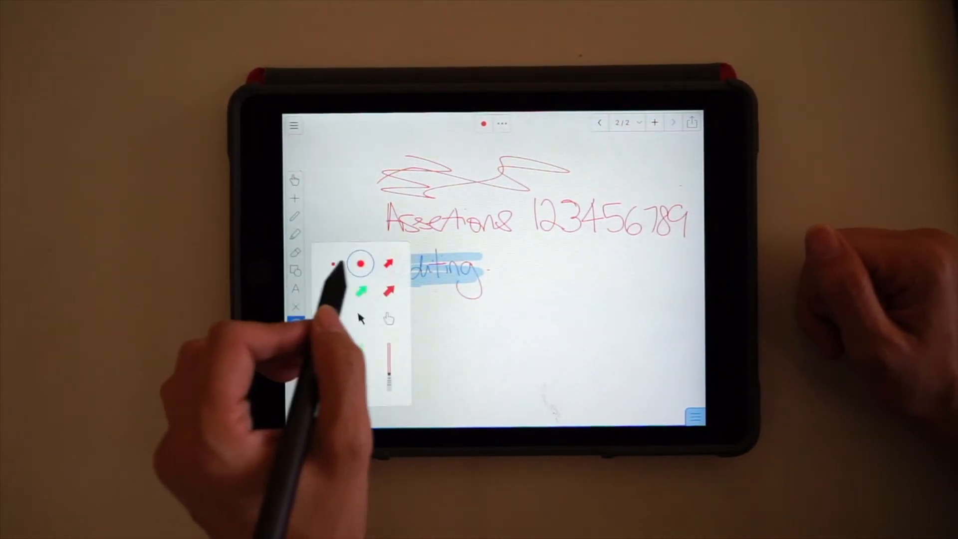
Step: Choose the red laser dot and point it at the highlighted word Auditing
{"action": "left_click", "coordinate": [361, 264]}
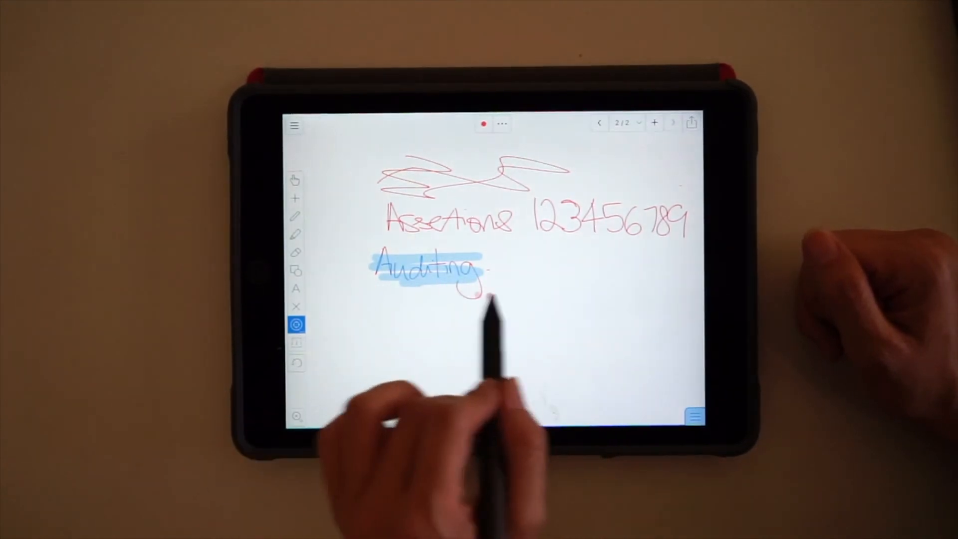
{"action": "left_click", "coordinate": [501, 123]}
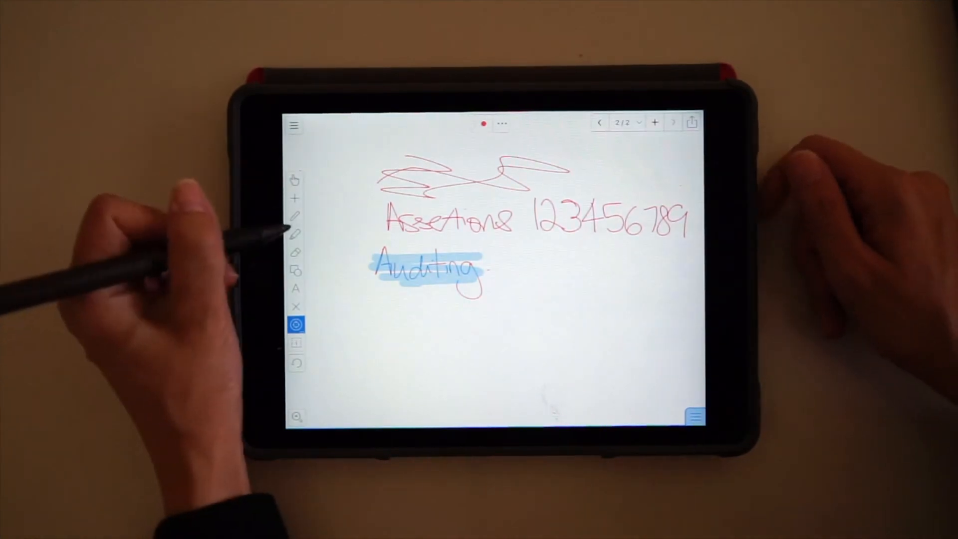
Step: Write 'Pixel' and bold 'AUDIT' in blue pen, then add a blank third slide
{"action": "left_click", "coordinate": [296, 215]}
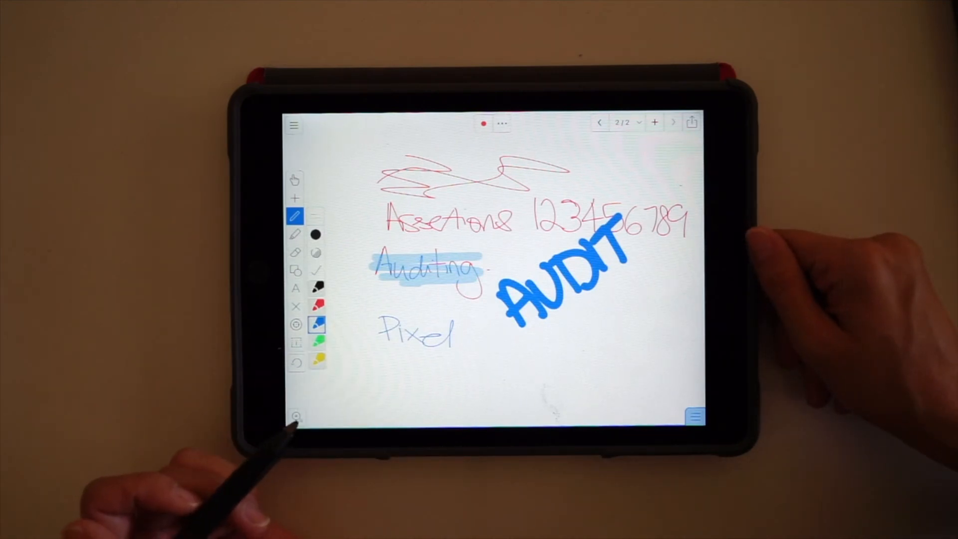
{"action": "left_click", "coordinate": [654, 122]}
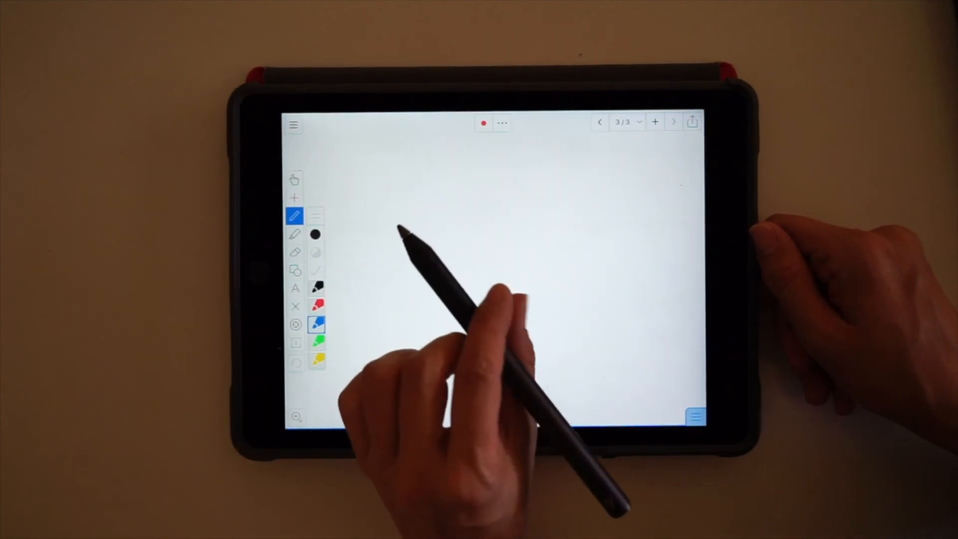